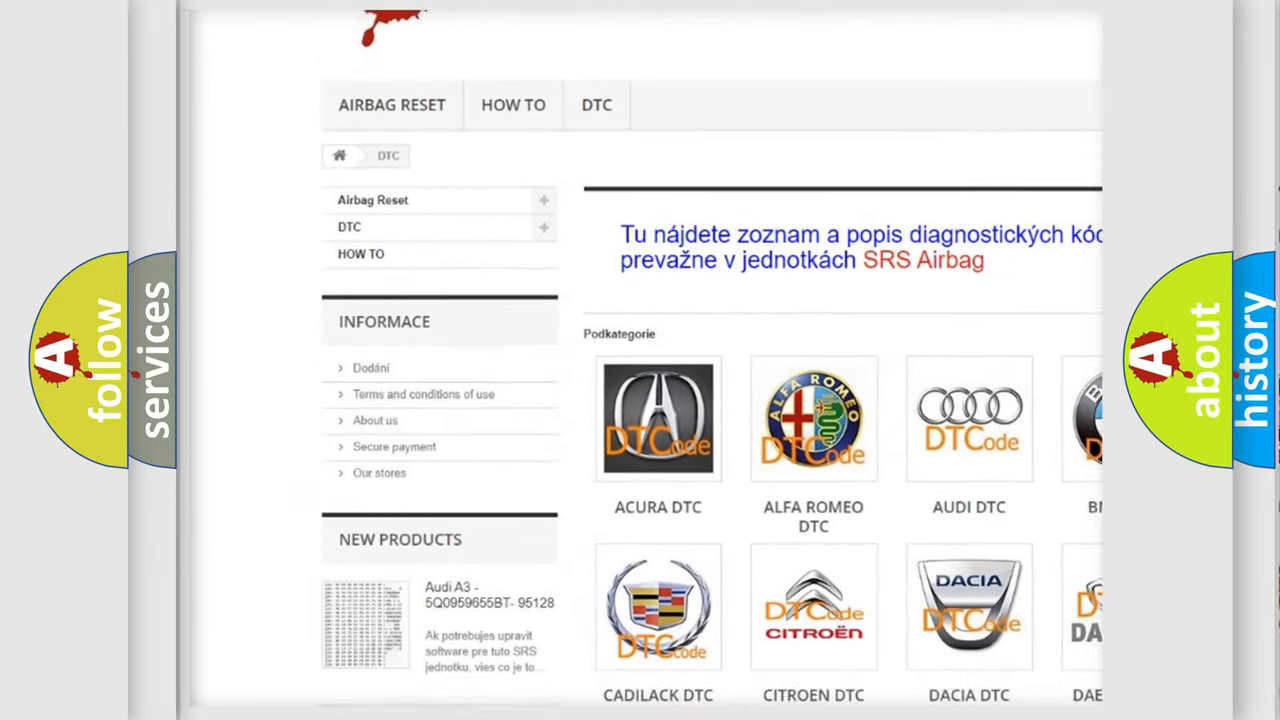
scroll(down, 3)
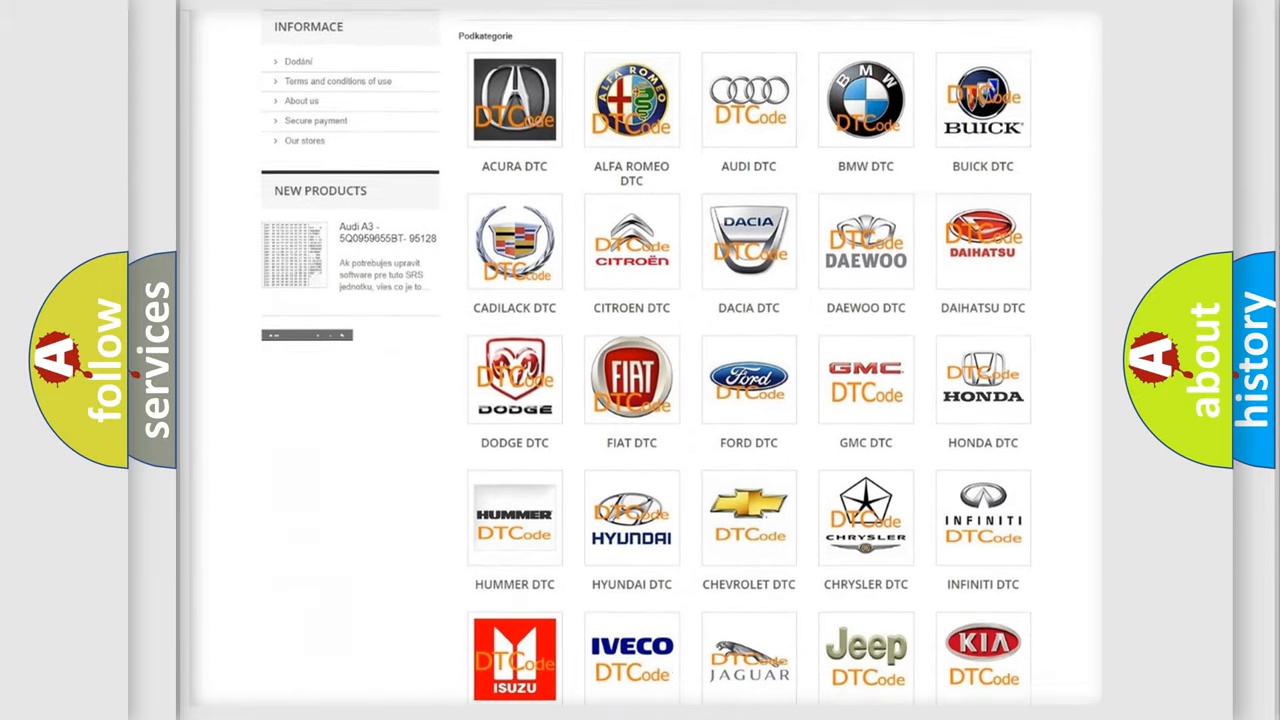
scroll(down, 3)
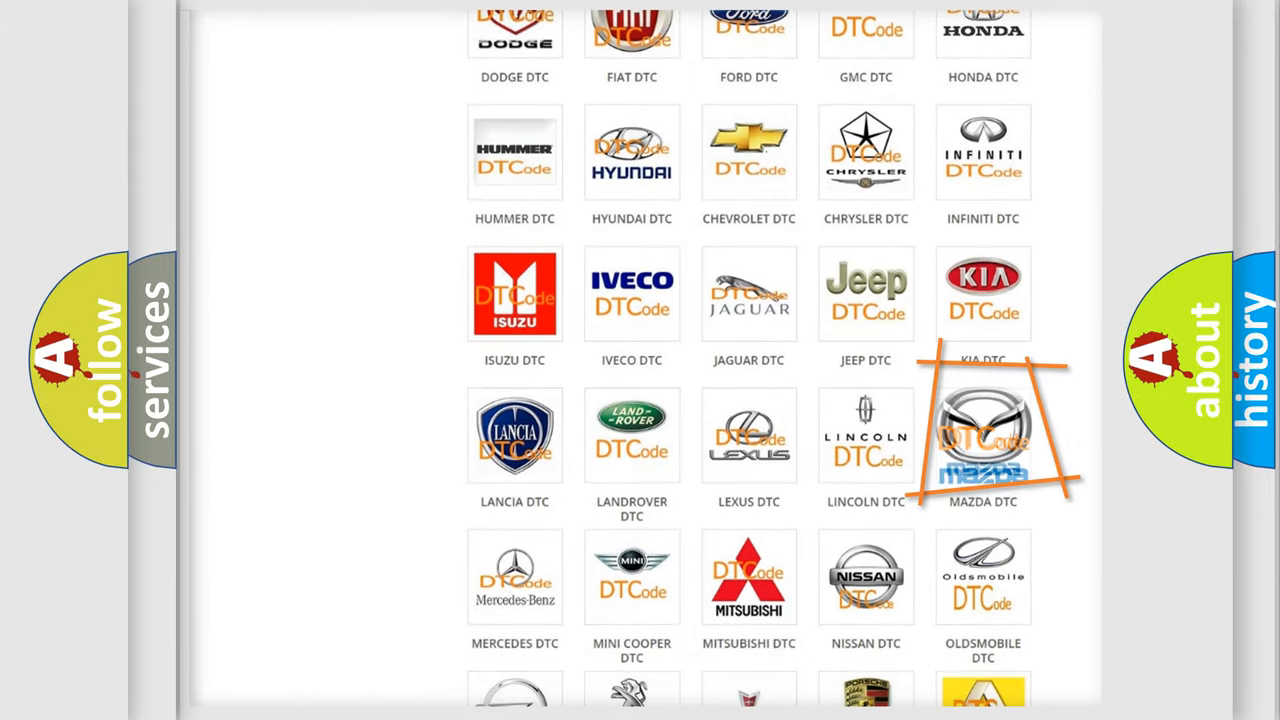